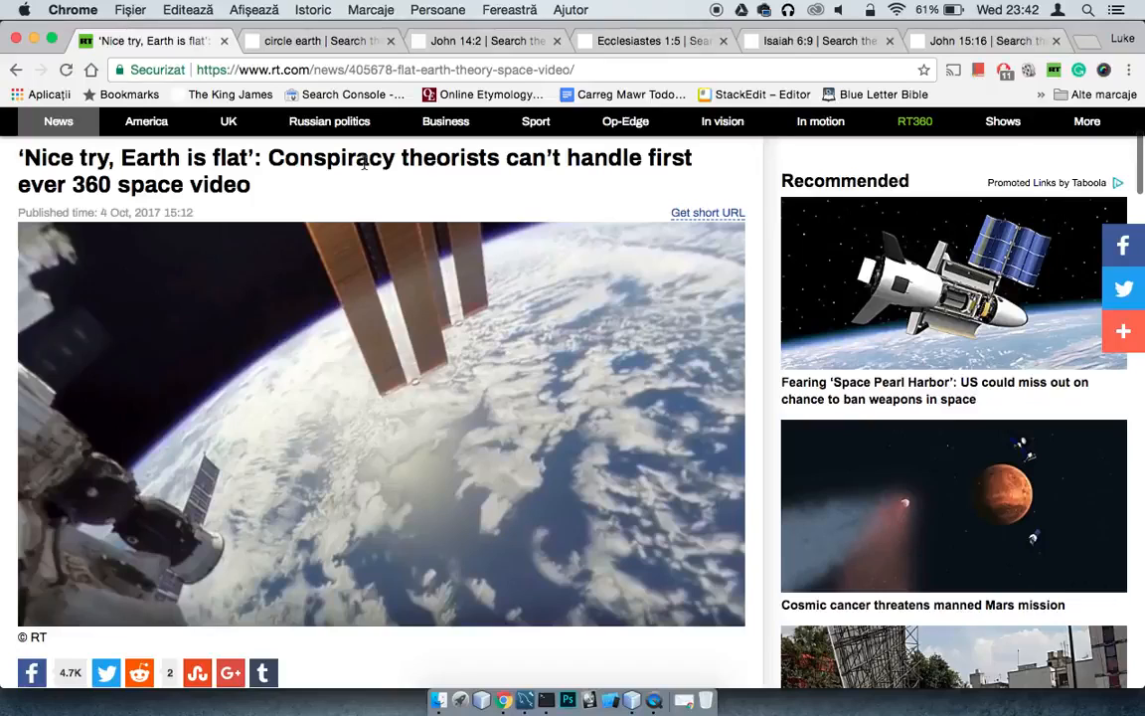
- Scroll the RT flat-earth article down to its opening paragraphs and quoted tweet
scroll(down, 3)
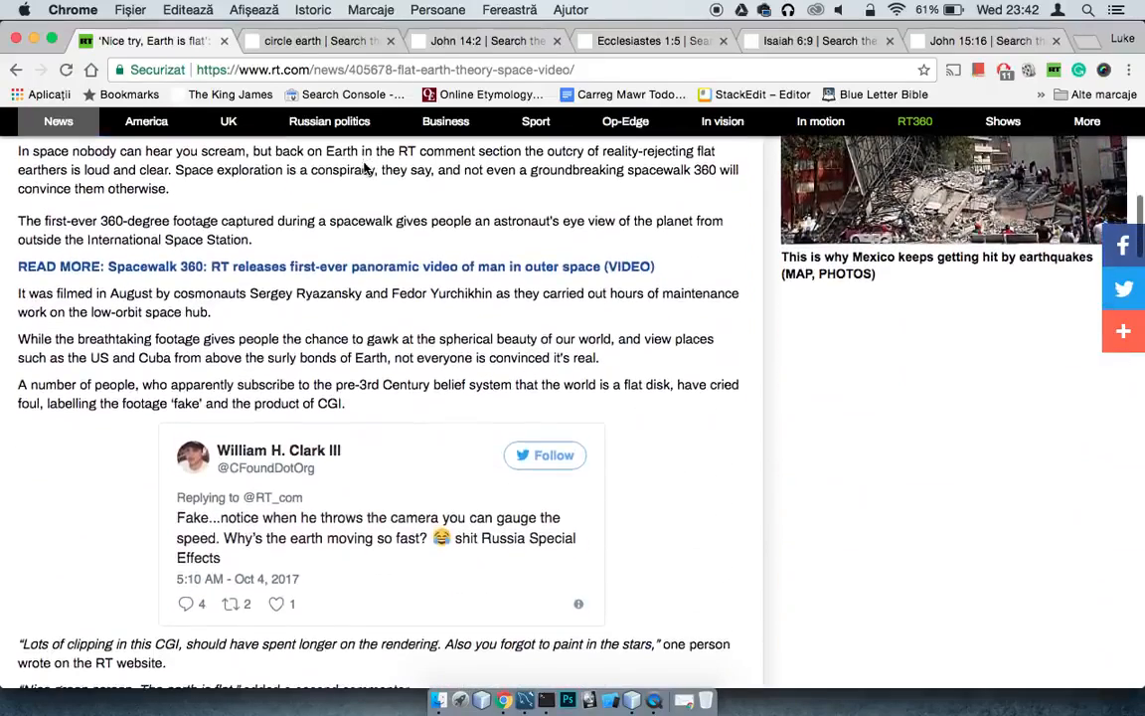
- Leave the circle earth results and enter 'ecc 12' into a new King James search
click(319, 41)
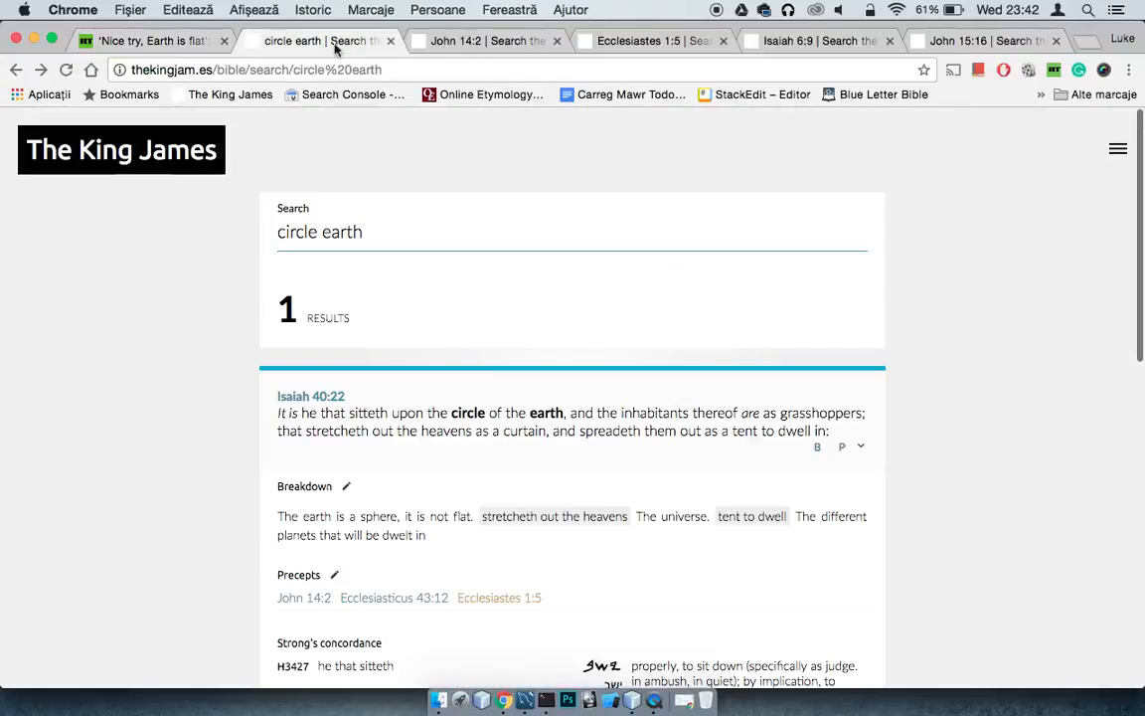
mouse_move(250, 106)
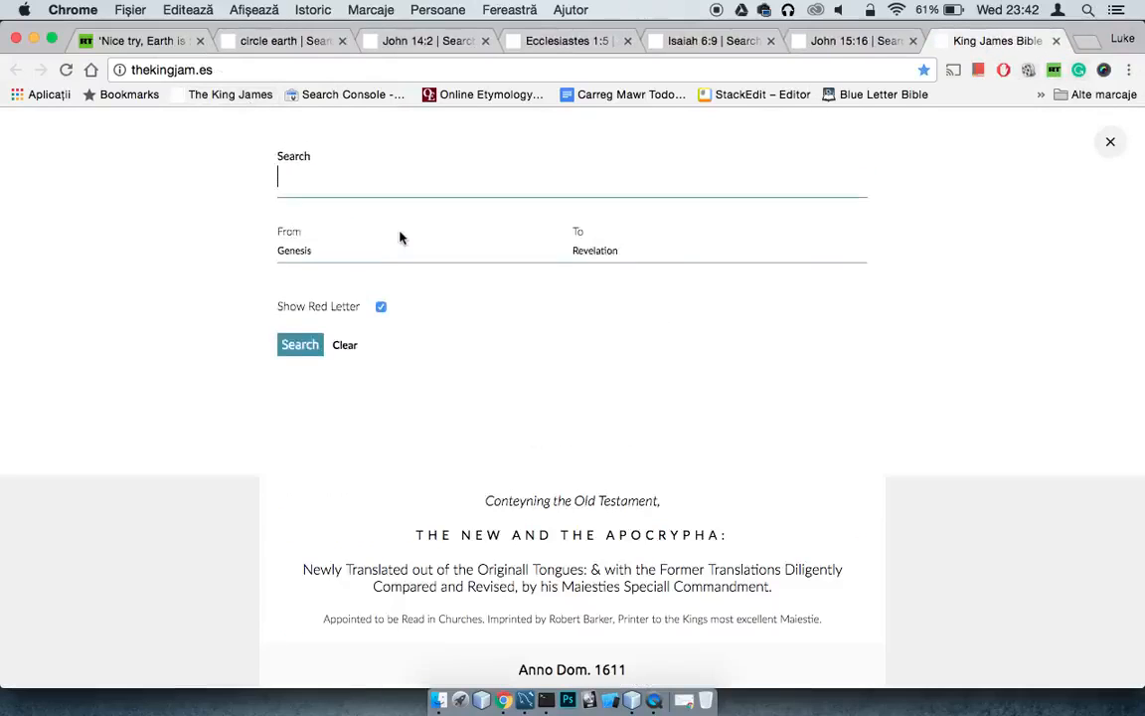
text(e)
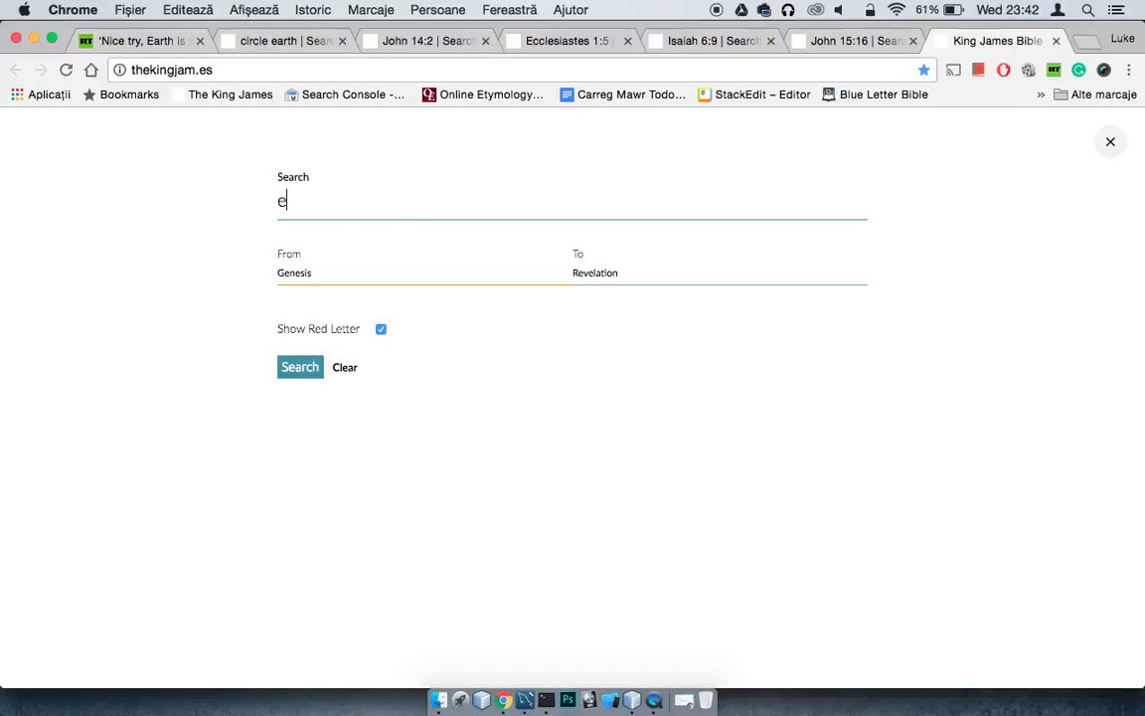
text(cc 12)
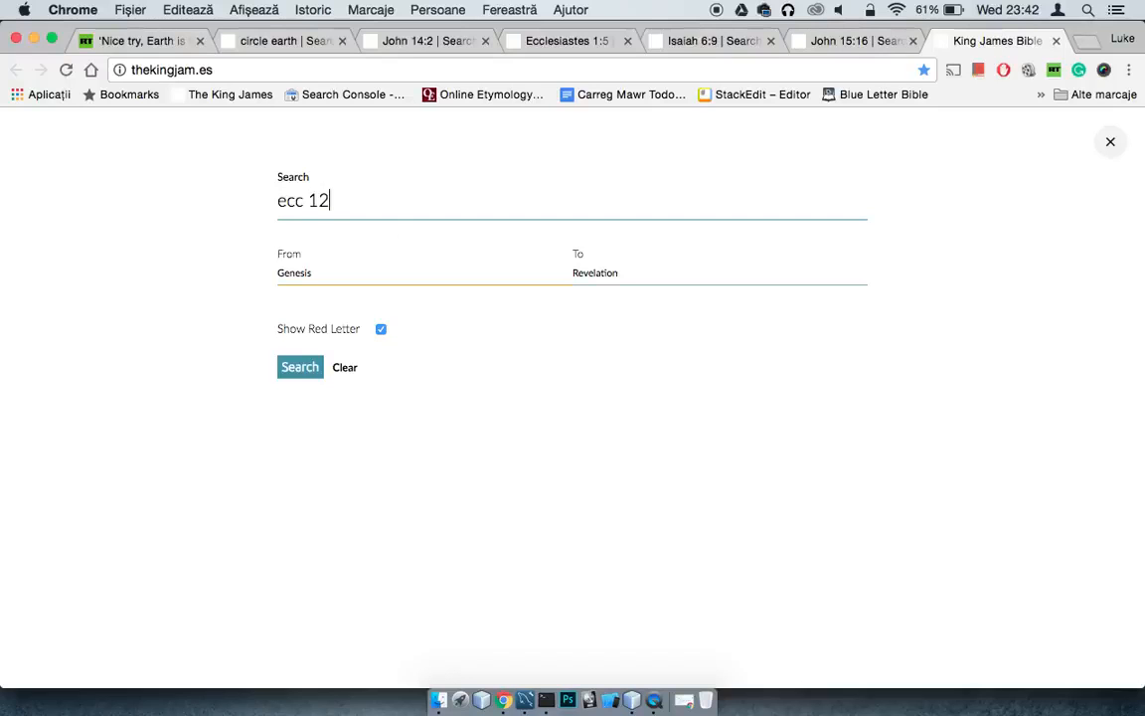
- Run the 'ecc 12' search and scroll down to Ecclesiastes 12:12
click(299, 367)
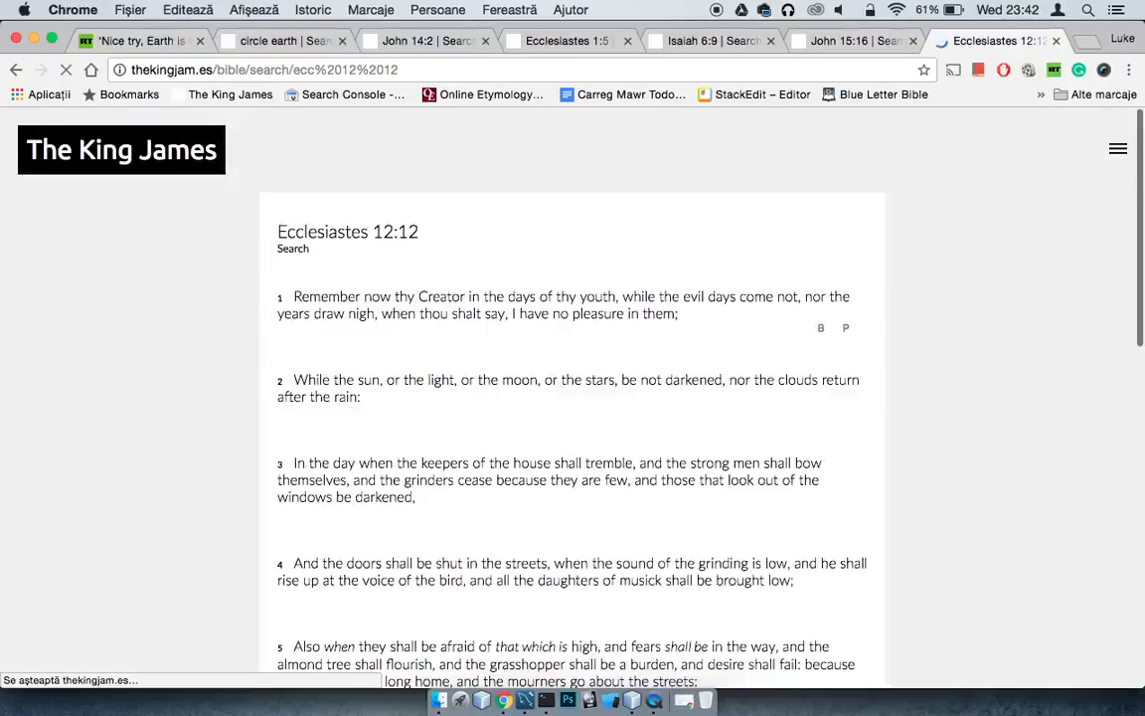
scroll(down, 3)
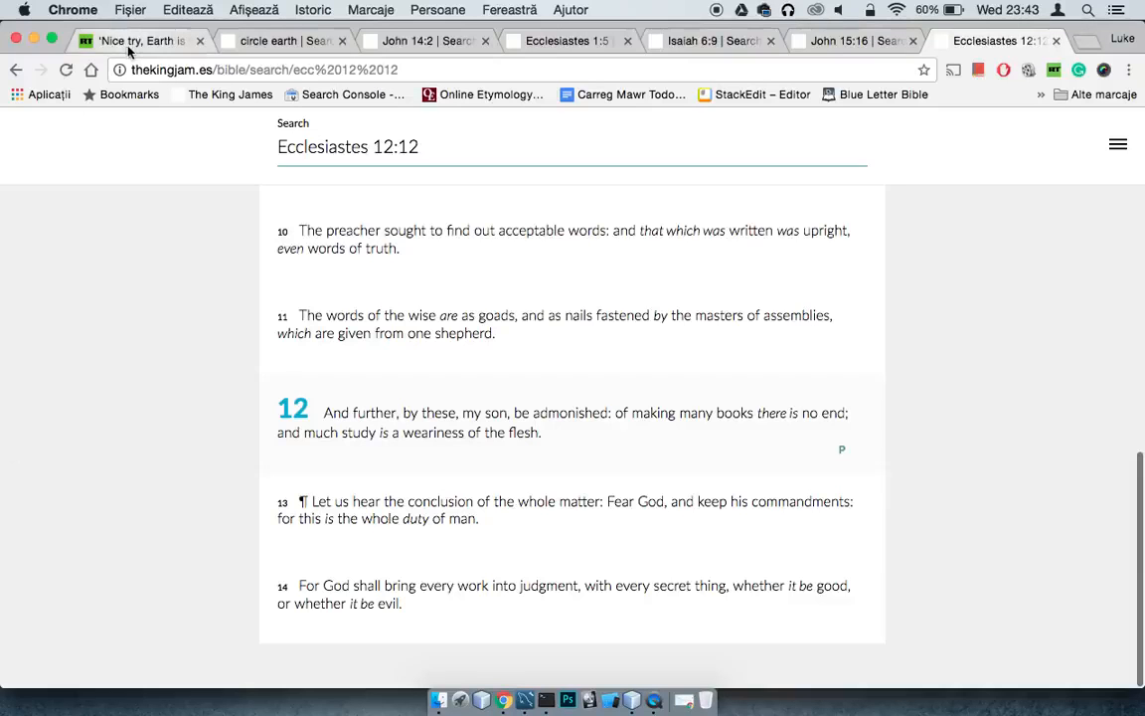
- Switch back to the RT 'Nice try, Earth is flat' article tab
click(139, 40)
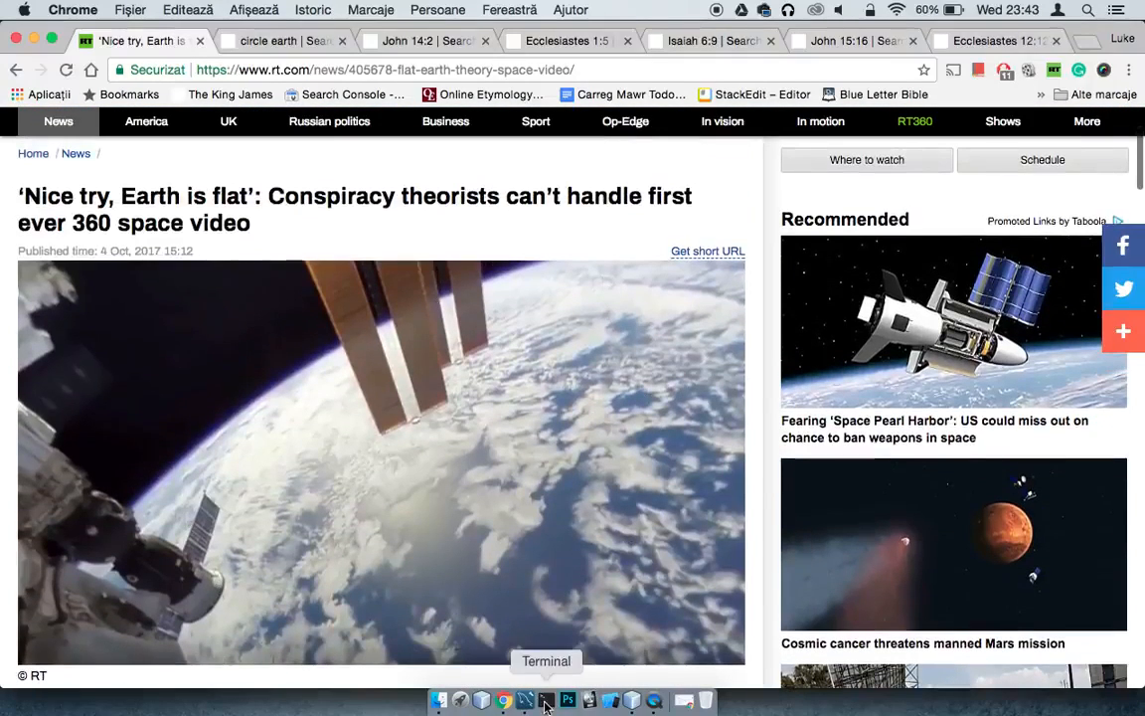
mouse_move(488, 373)
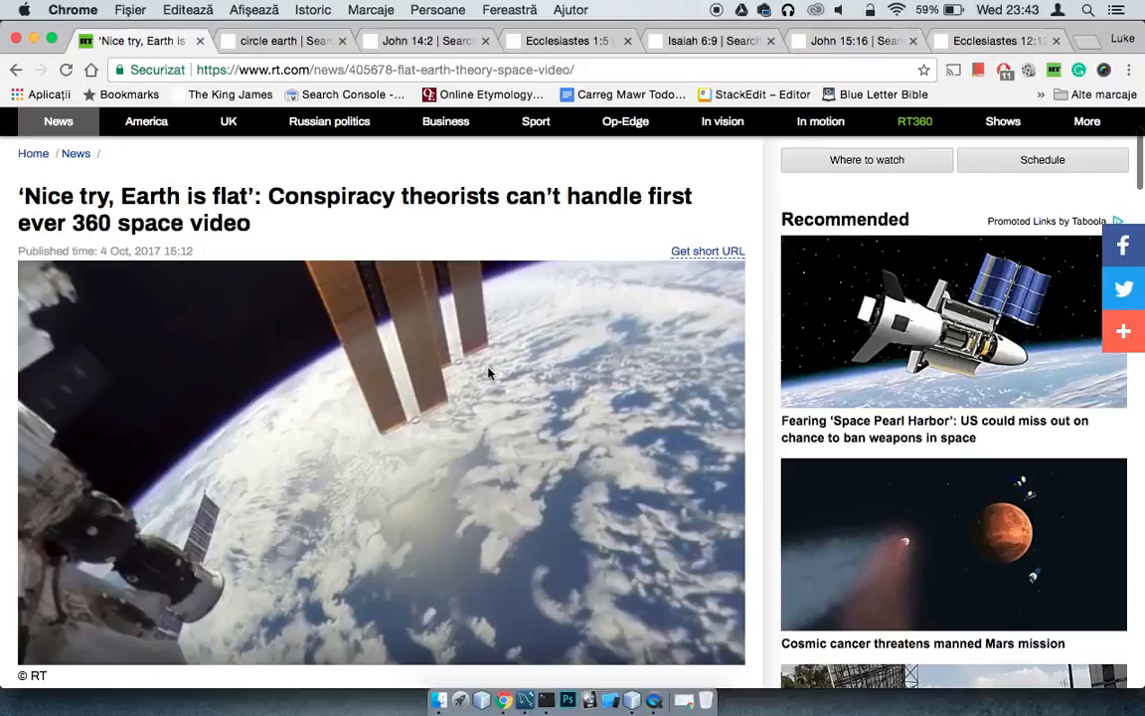
- Switch to the circle earth results and scroll through the Isaiah 40:22 result
click(269, 40)
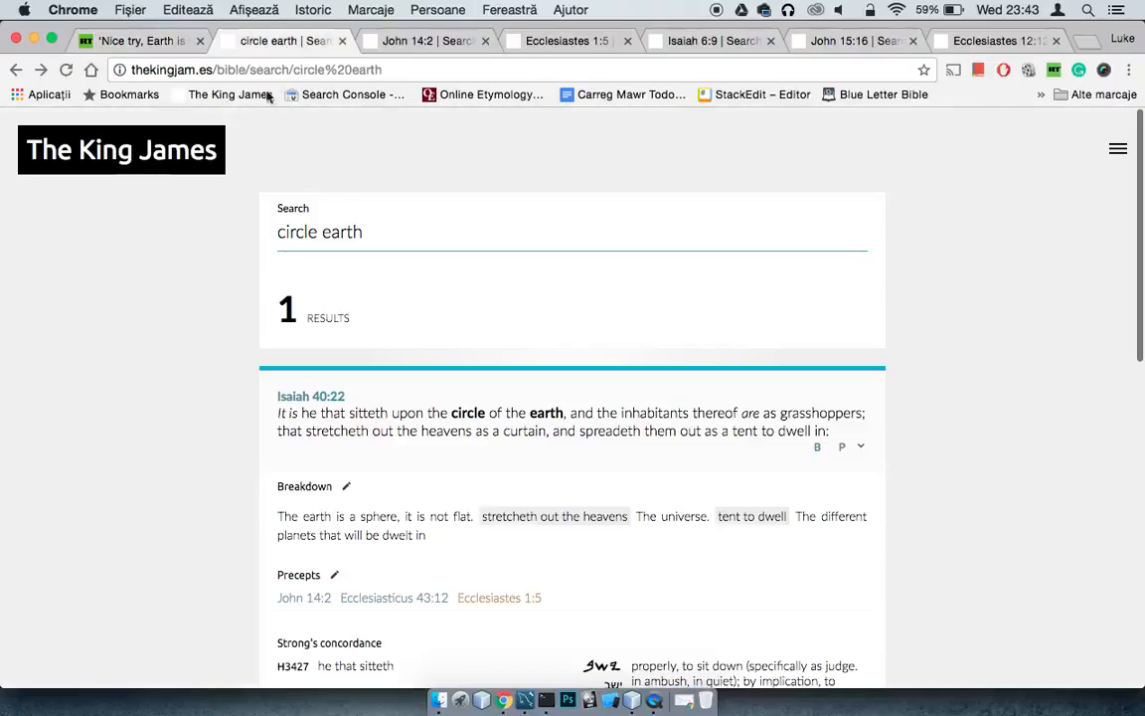
scroll(down, 3)
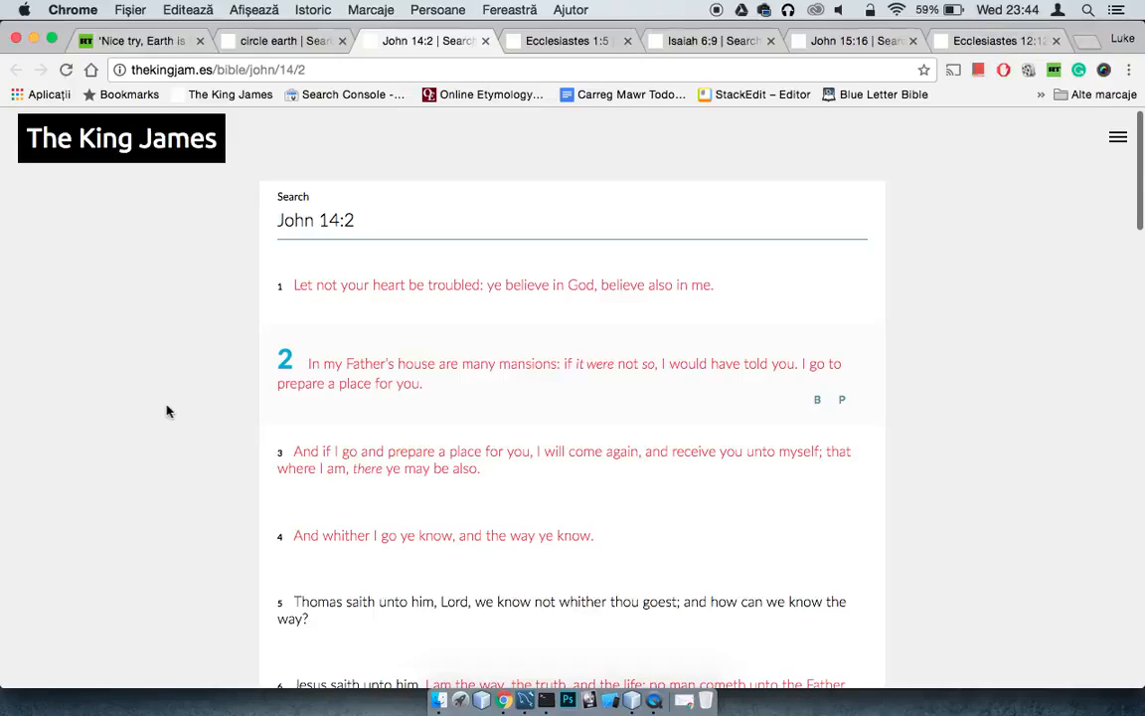
- Switch from John 14:2 to the Ecclesiastes 1:5 tab about the sun rising
click(269, 41)
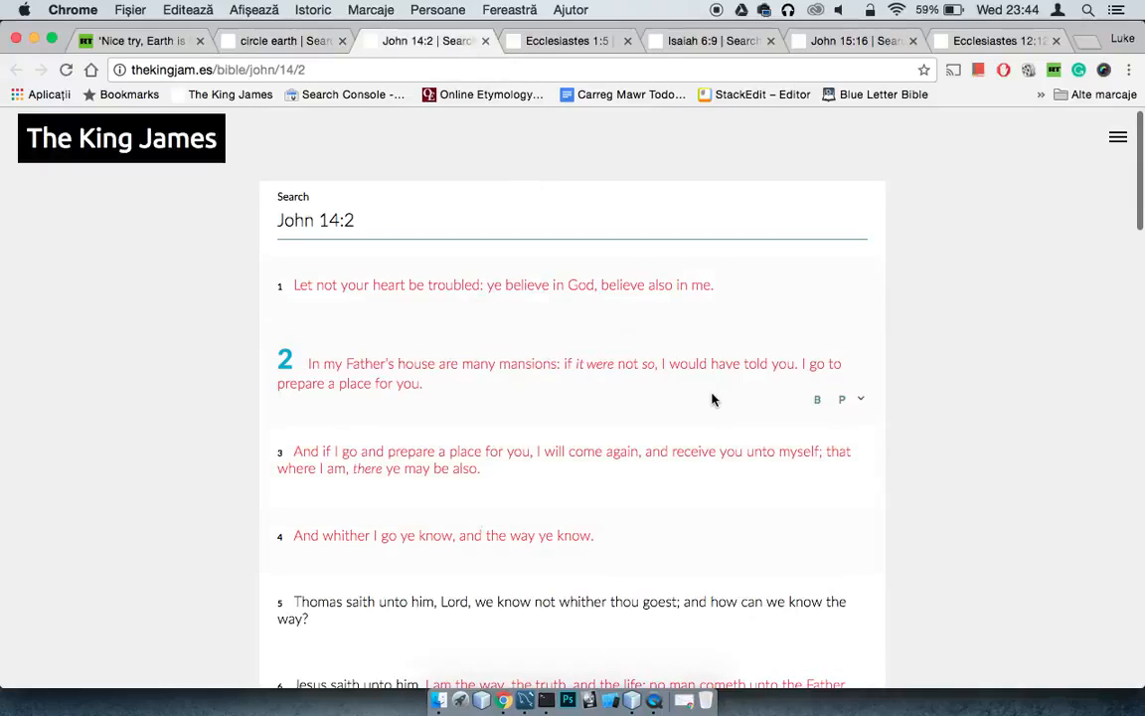
mouse_move(848, 392)
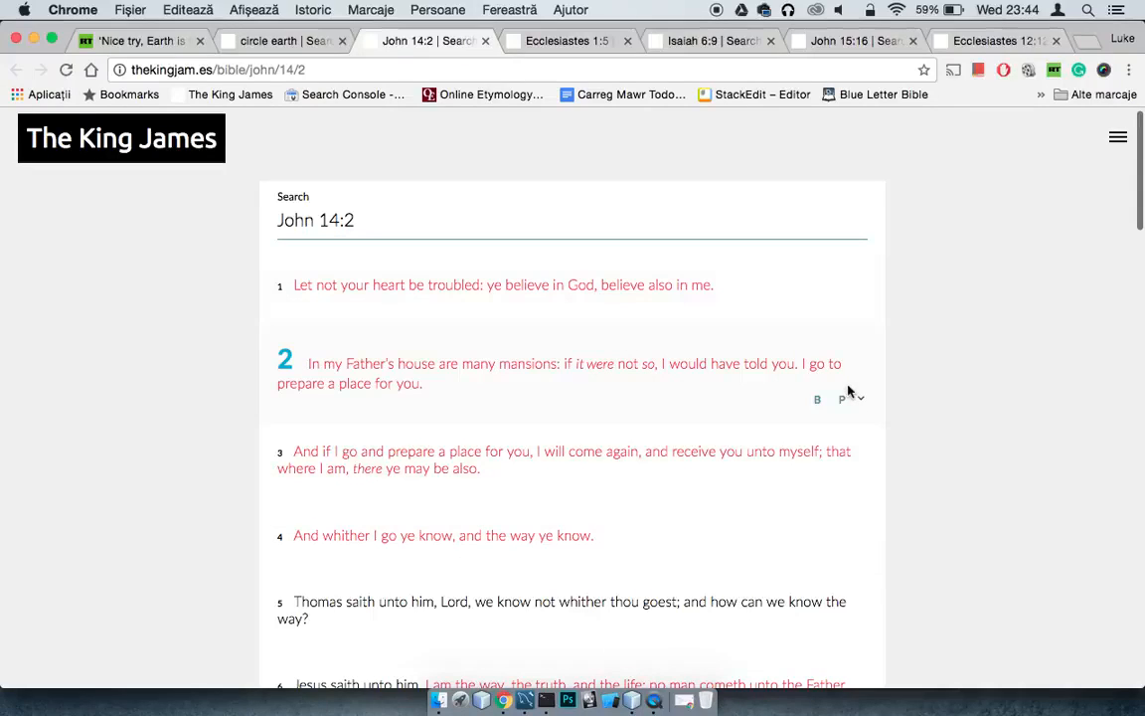
mouse_move(597, 395)
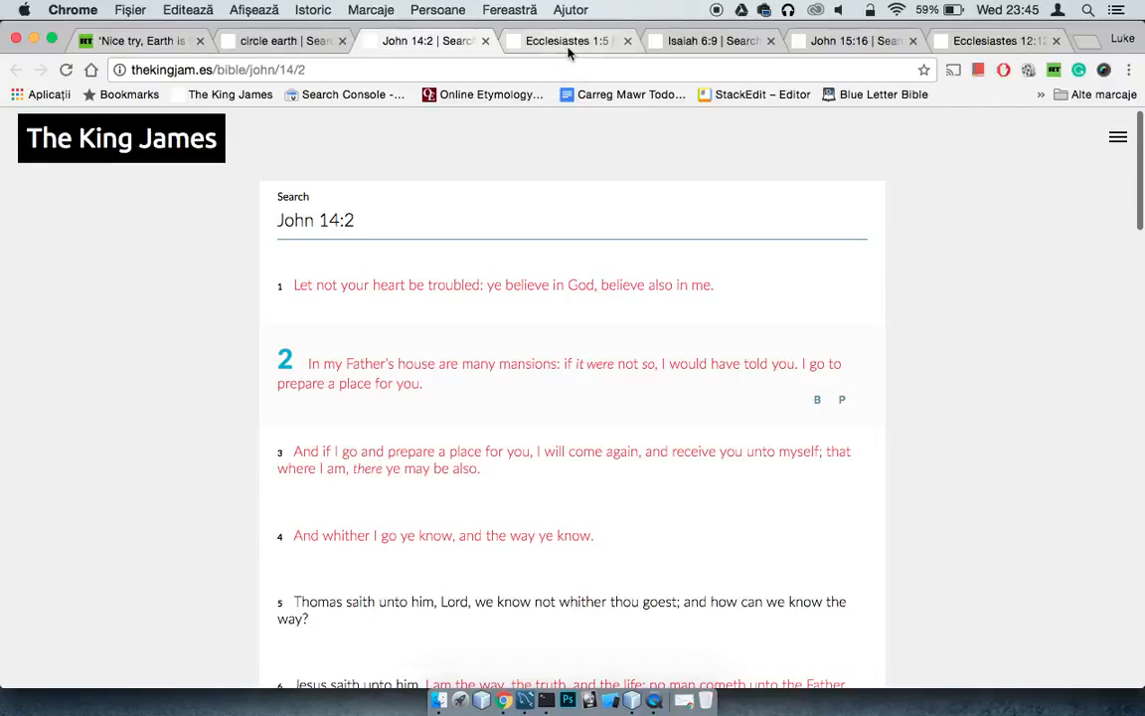
click(566, 41)
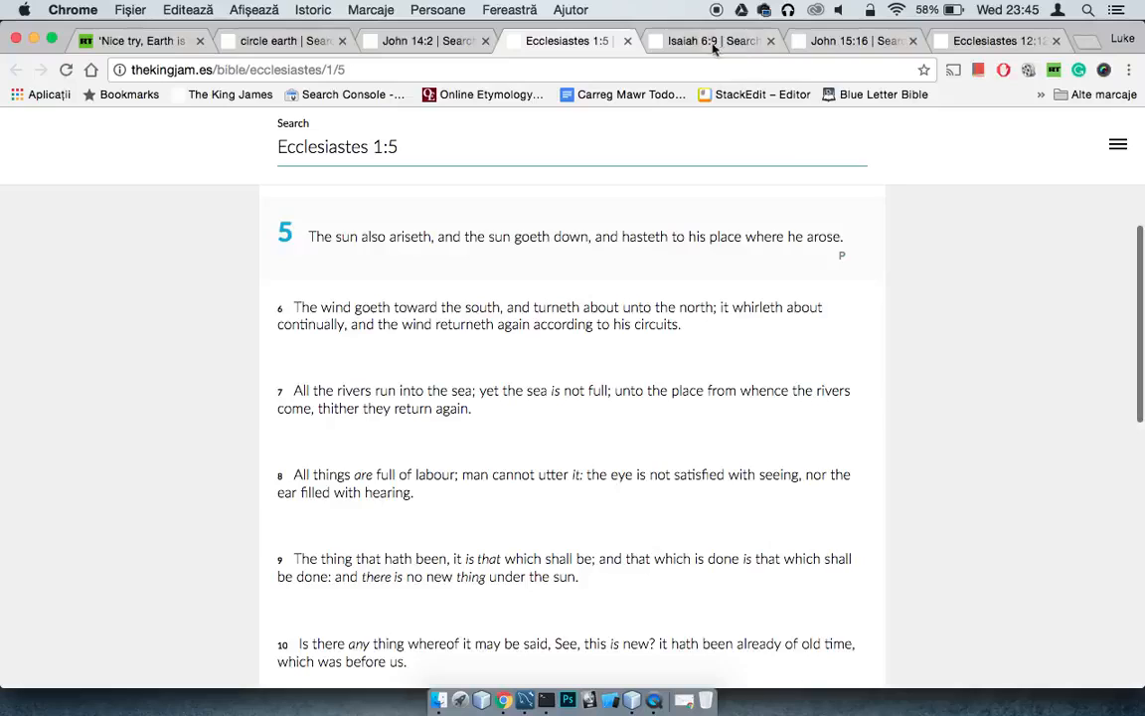
- View the Isaiah 6:9 passage, then switch to the John 15:16 tab
click(711, 40)
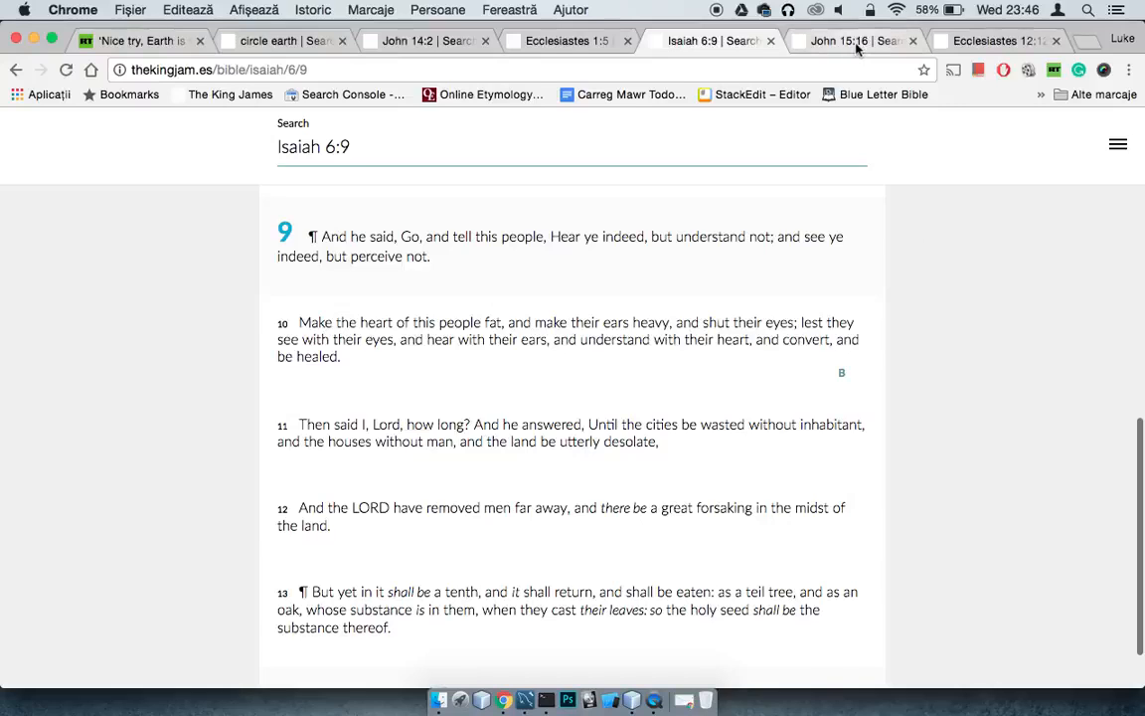
click(855, 40)
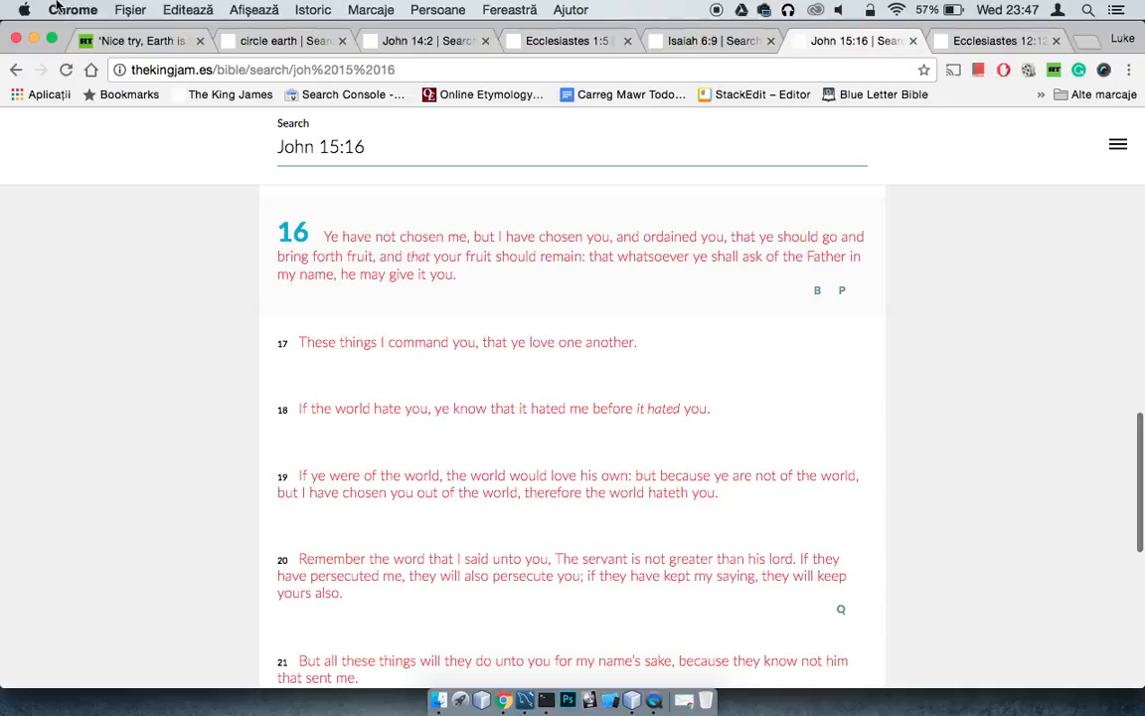
- Glance at the RT article and Ecclesiastes 12:12, then return to John 15:16
click(139, 41)
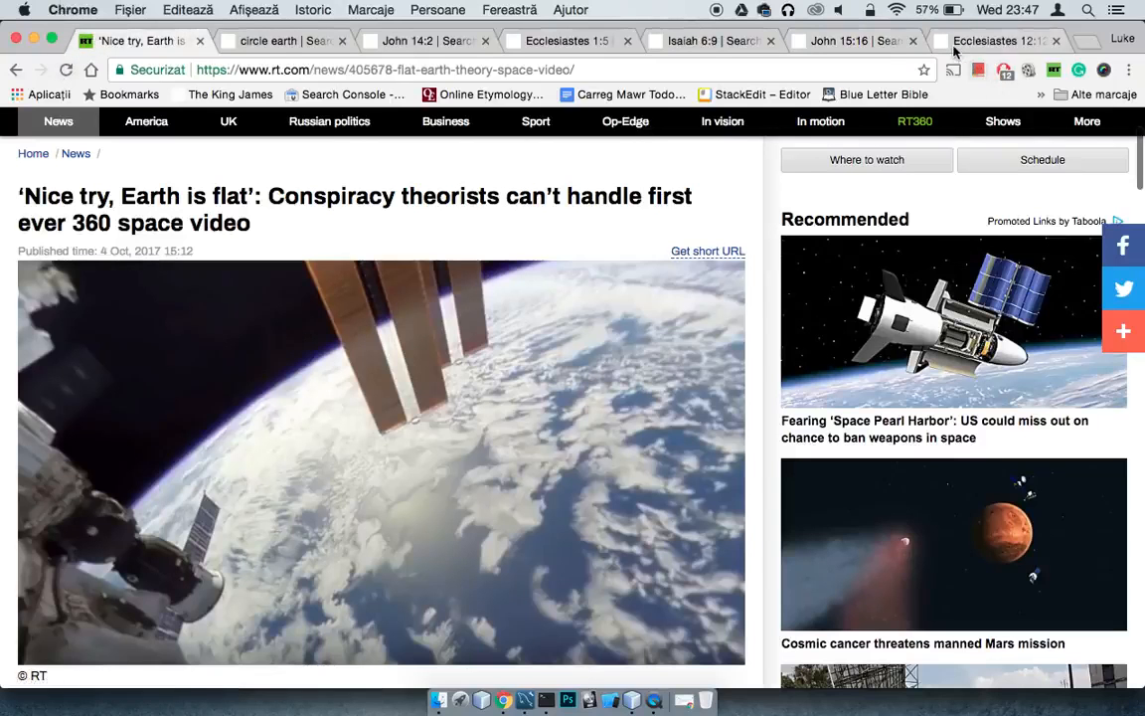
click(1000, 40)
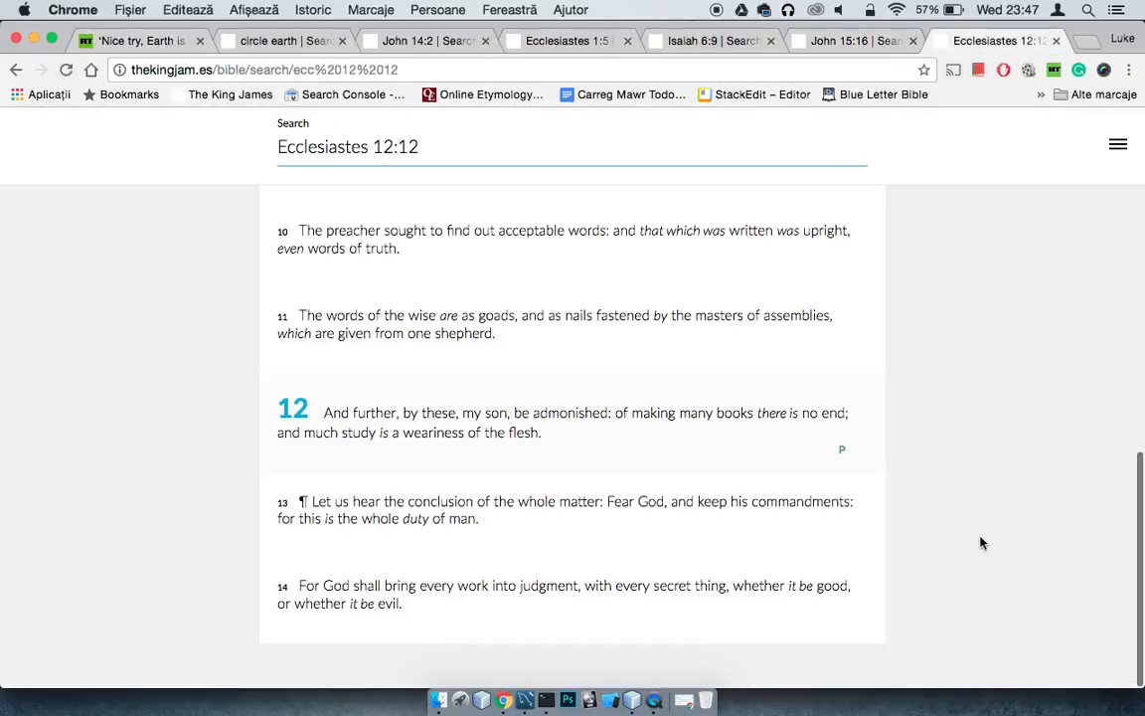
click(840, 40)
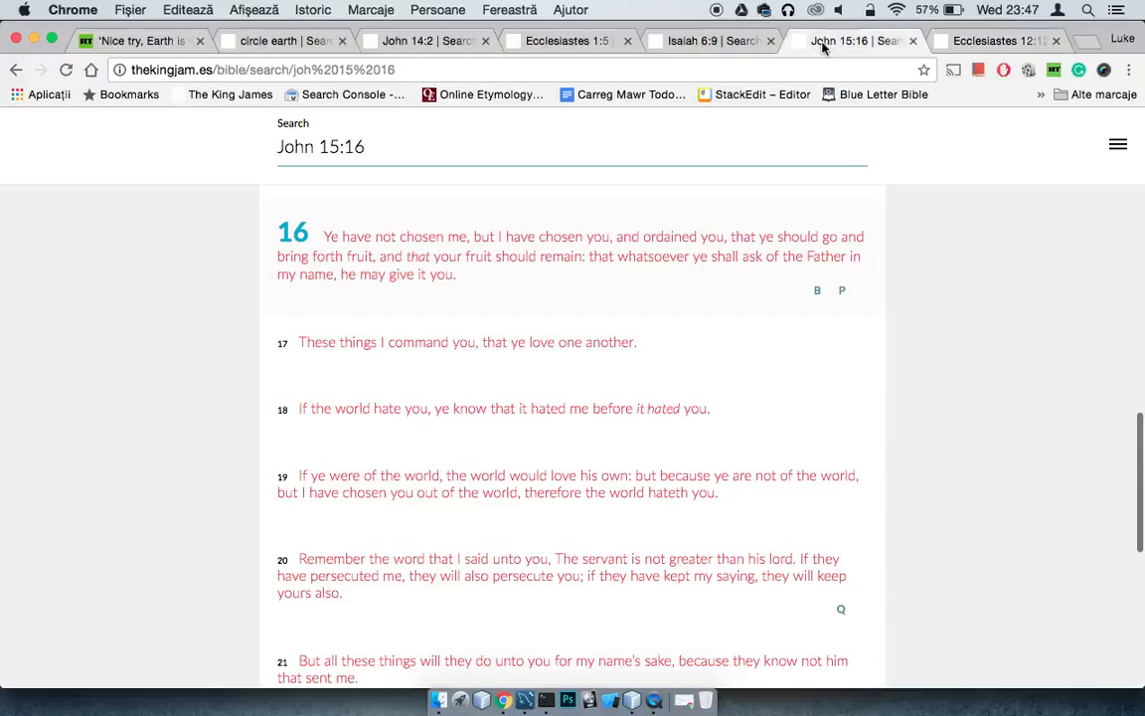